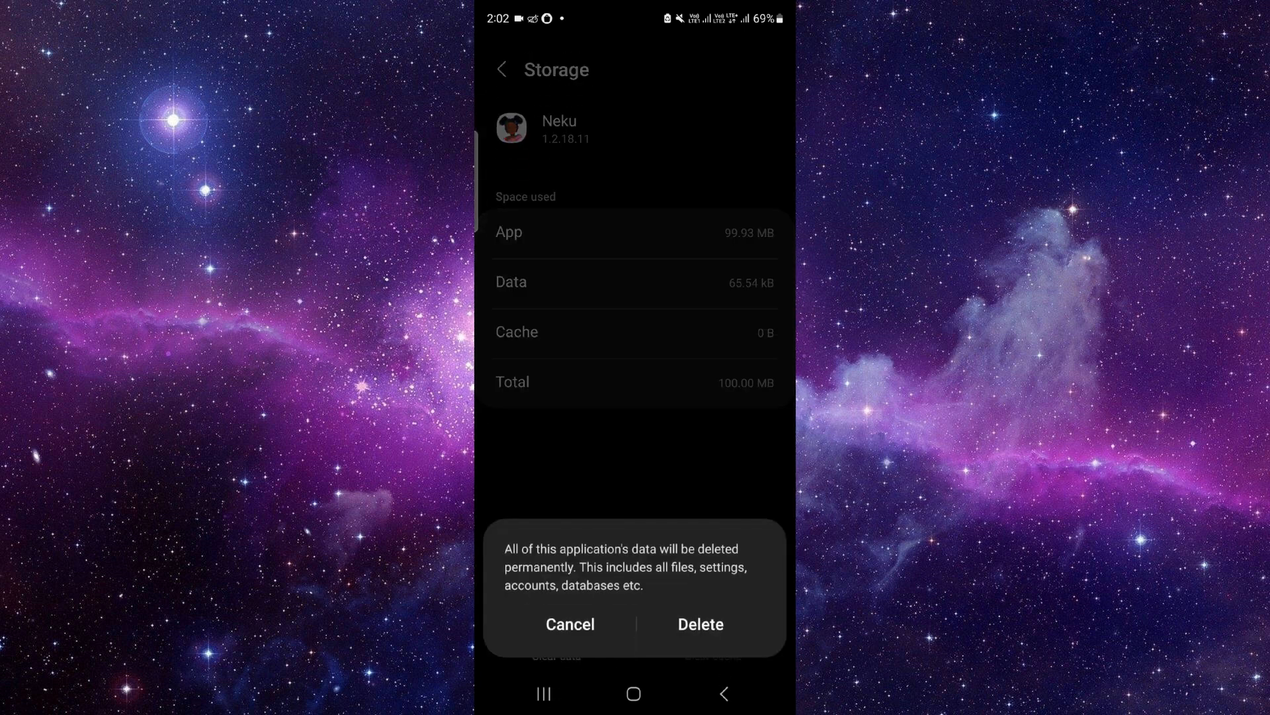
Confirm deleting Neku's app data to 0 B, then show its Google Play Store listing
{"action": "left_click", "coordinate": [699, 623]}
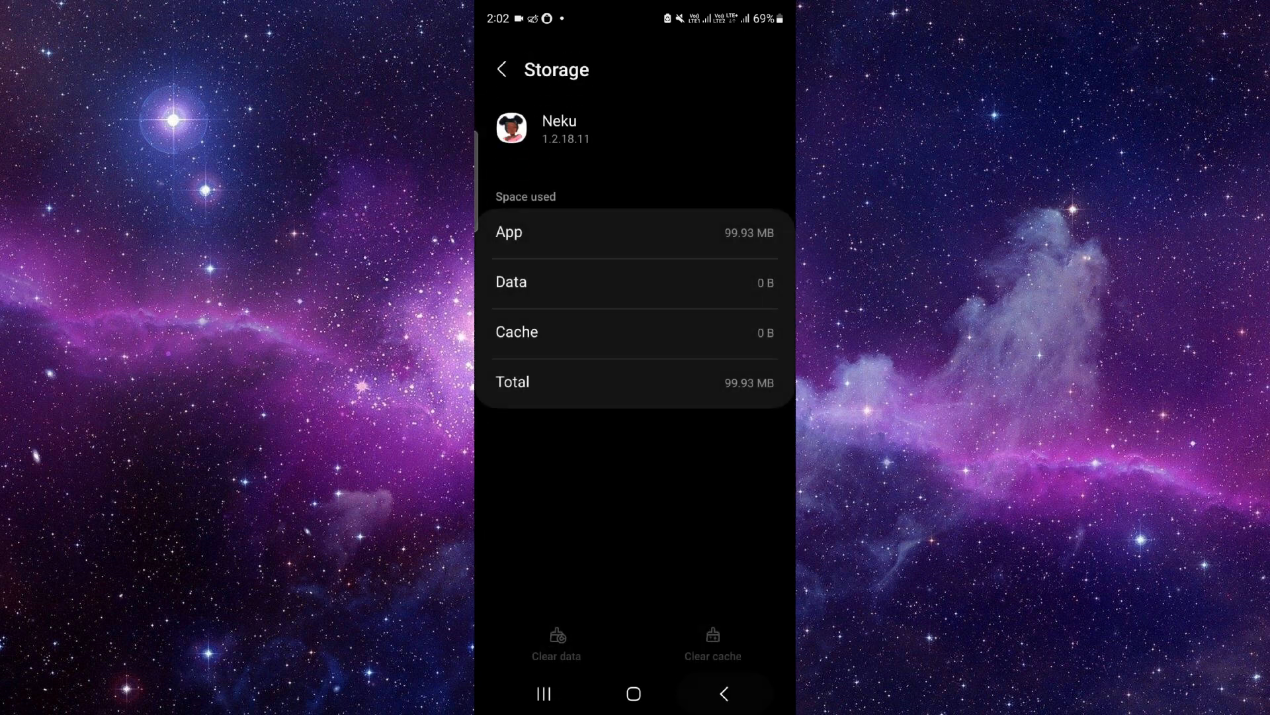
{"action": "left_click", "coordinate": [501, 69]}
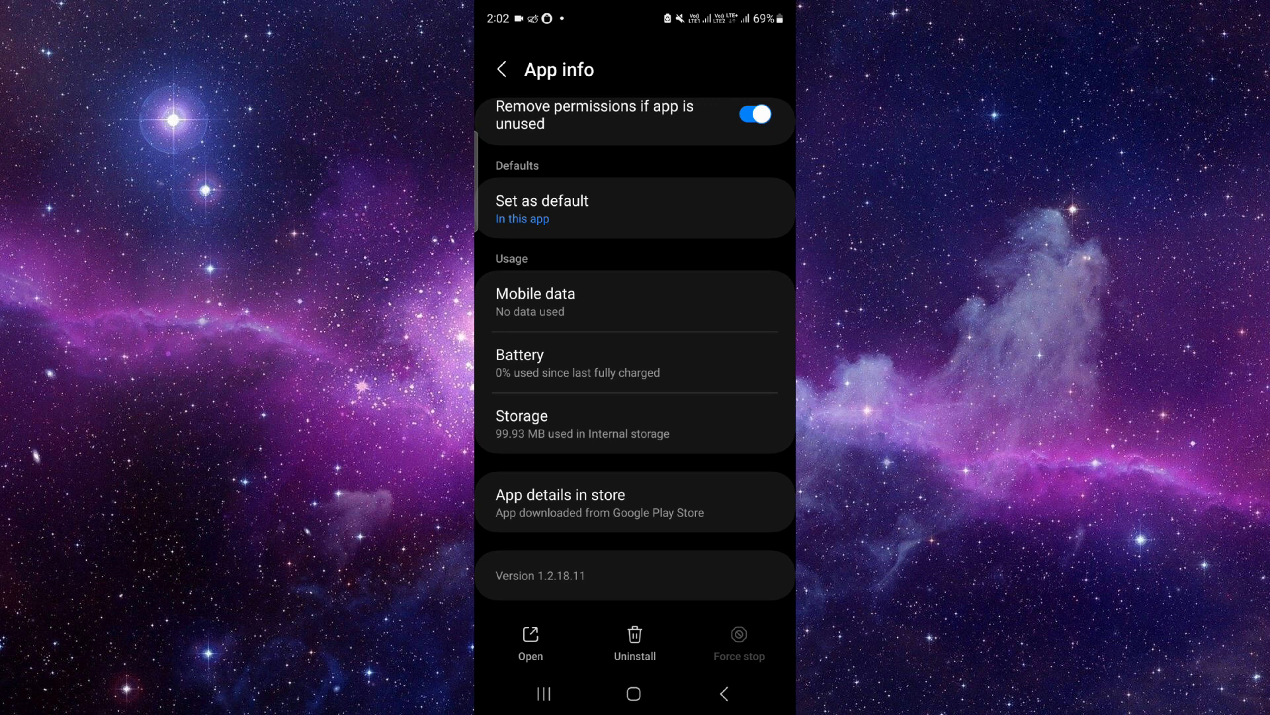
{"action": "left_click", "coordinate": [636, 500]}
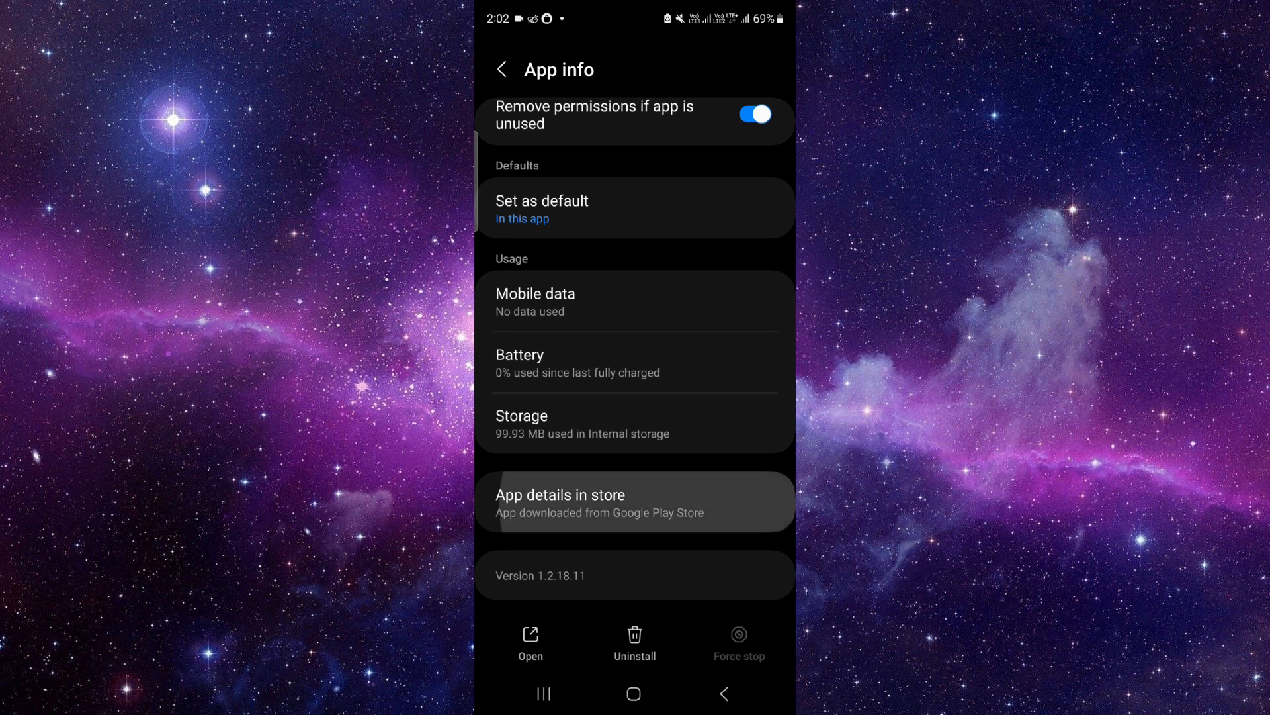
{"action": "left_click", "coordinate": [634, 500]}
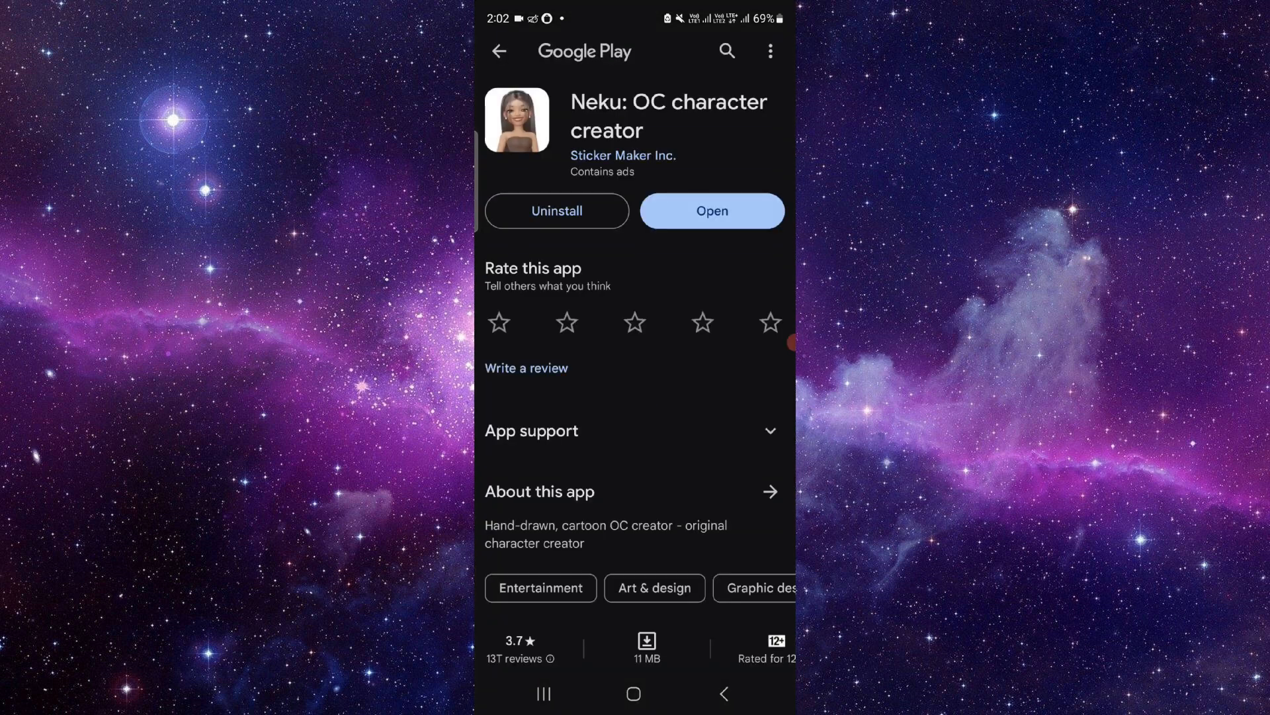